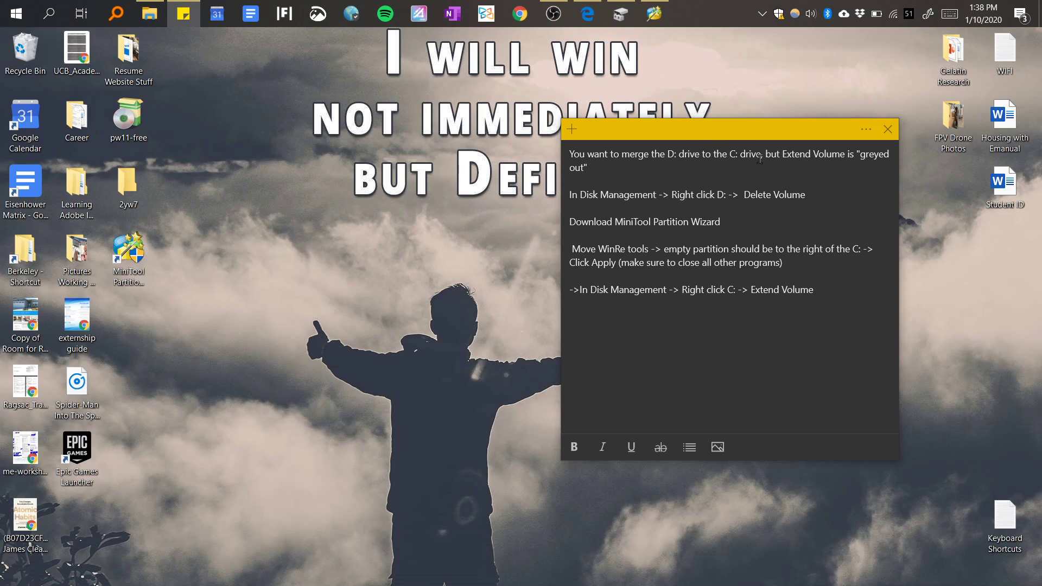
pyautogui.moveTo(829, 163)
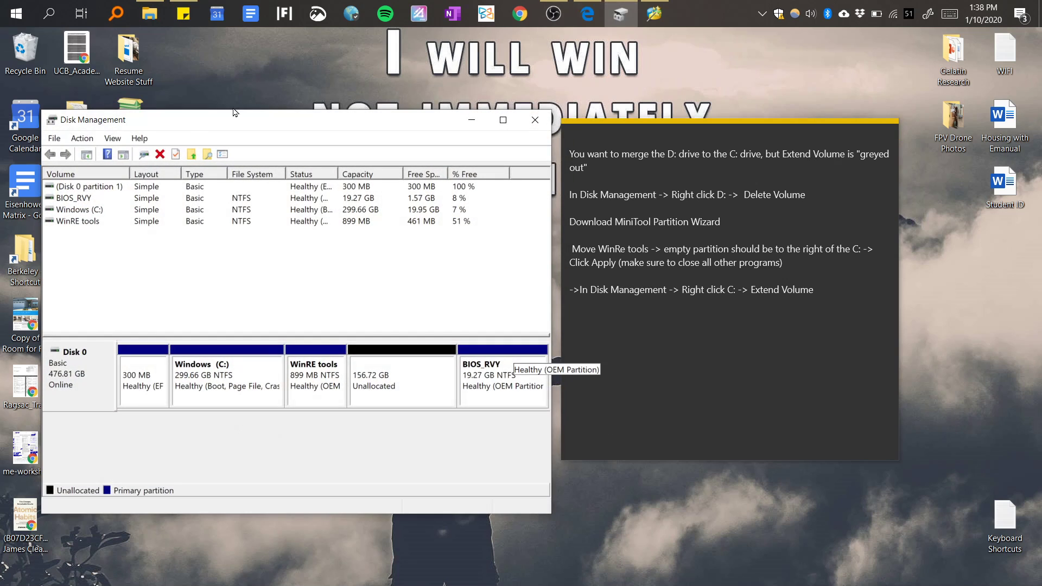
pyautogui.moveTo(401, 410)
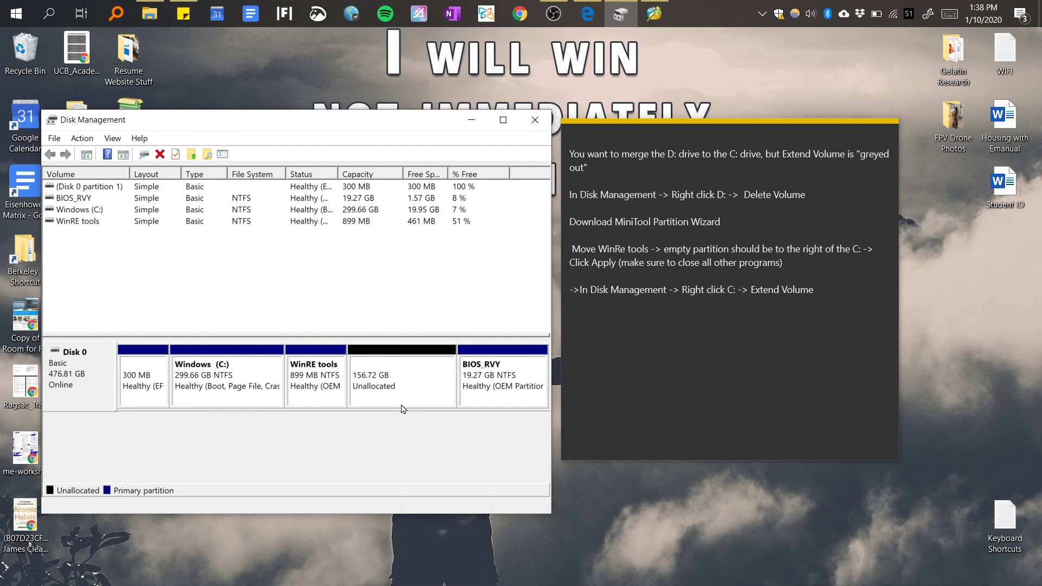
pyautogui.moveTo(388, 379)
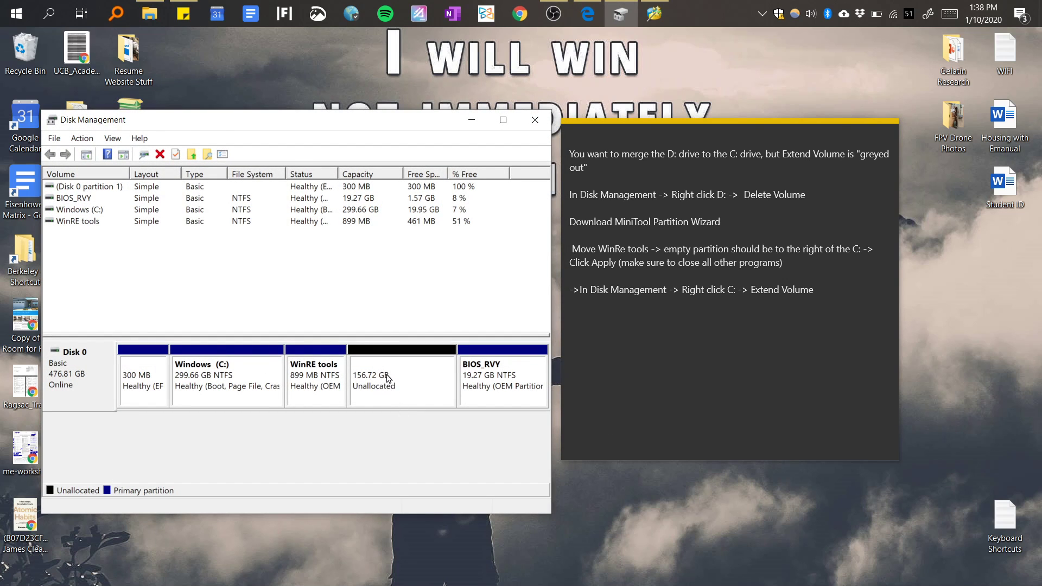
pyautogui.moveTo(379, 377)
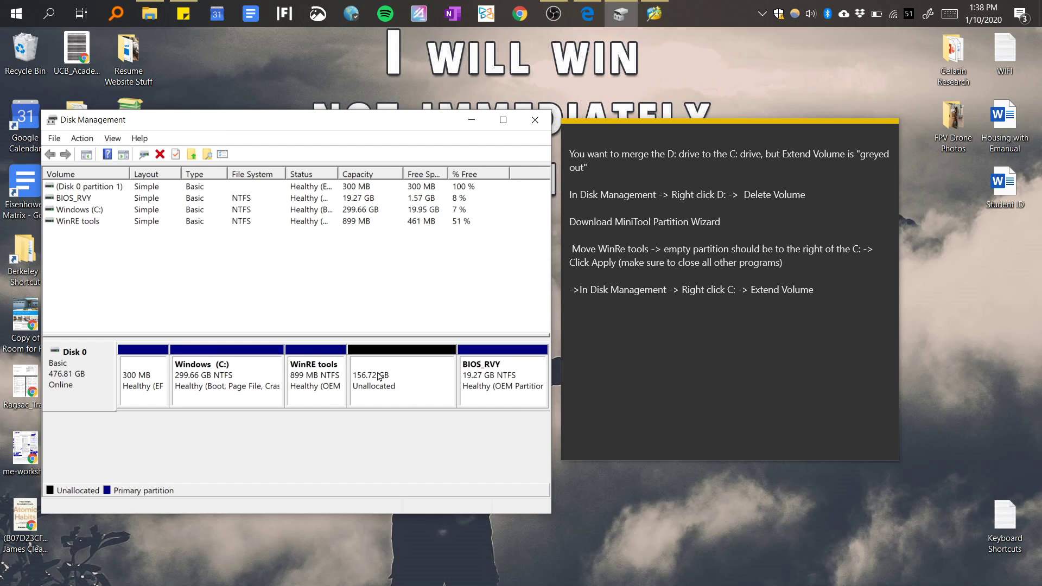
# Review the C: drive's options in Disk Management, then select the 156.72 GB unallocated space.
pyautogui.rightClick(225, 376)
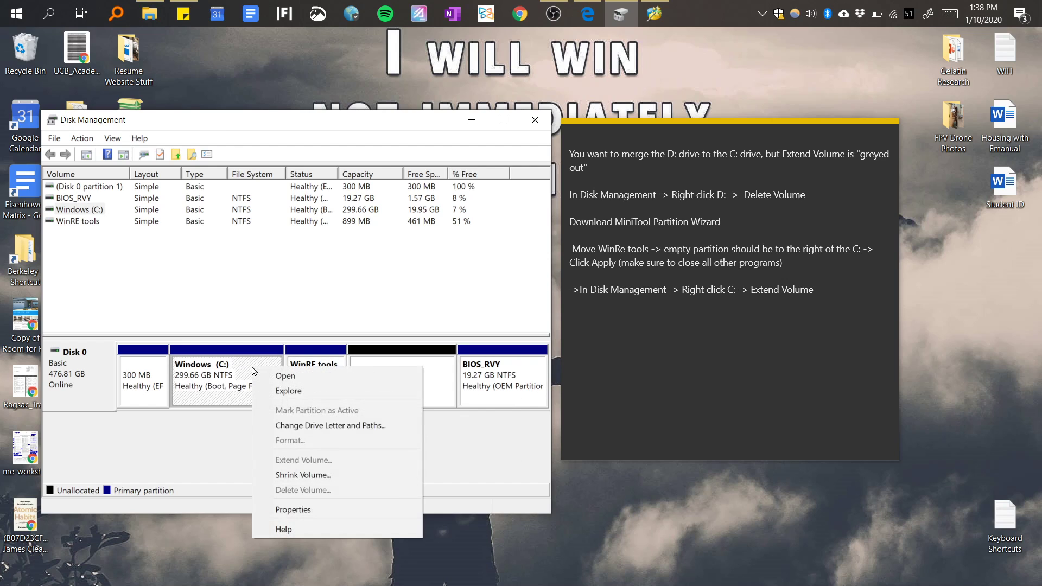
pyautogui.moveTo(424, 462)
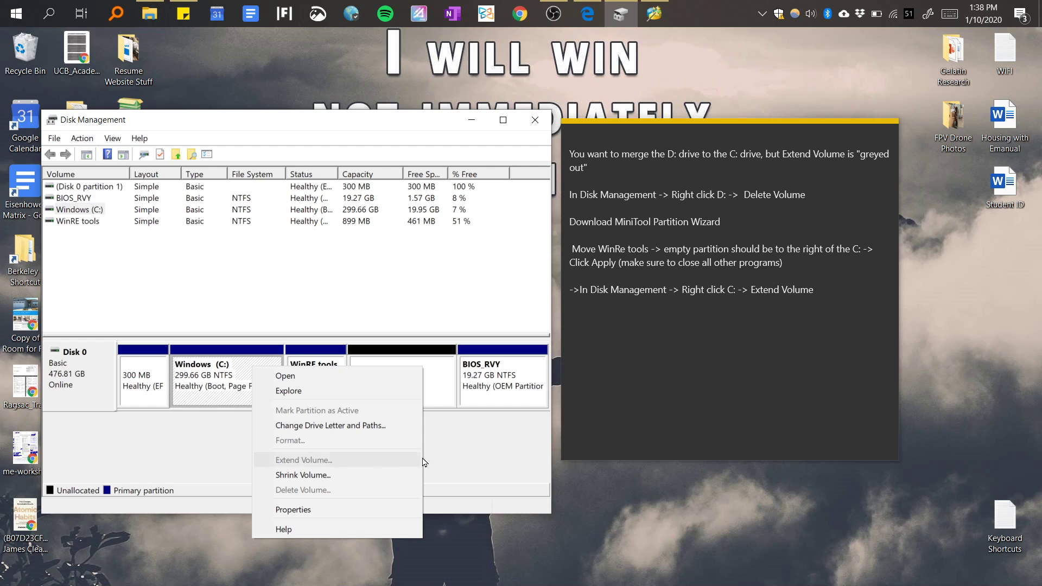
pyautogui.click(302, 490)
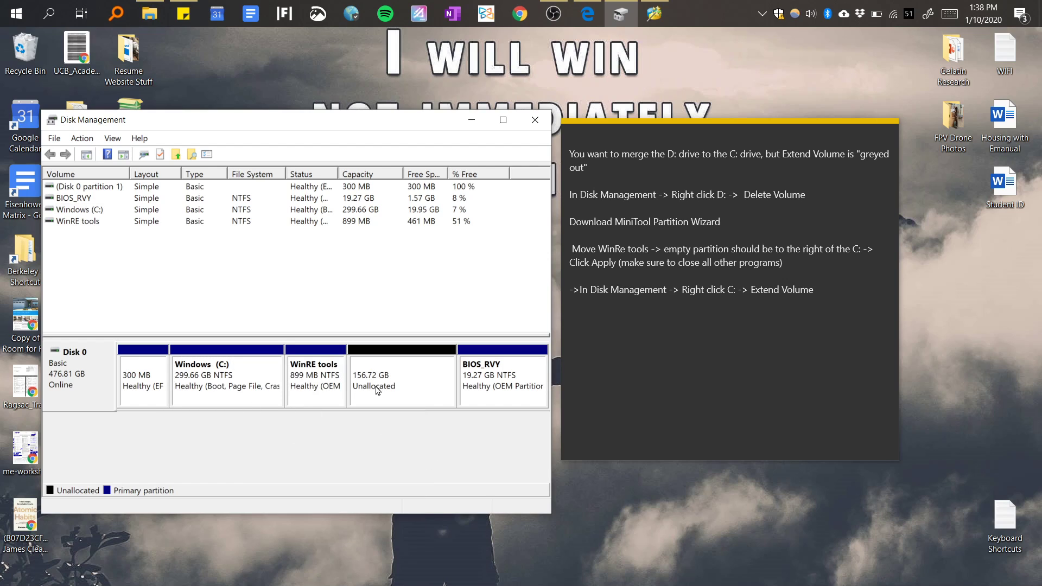
pyautogui.moveTo(388, 390)
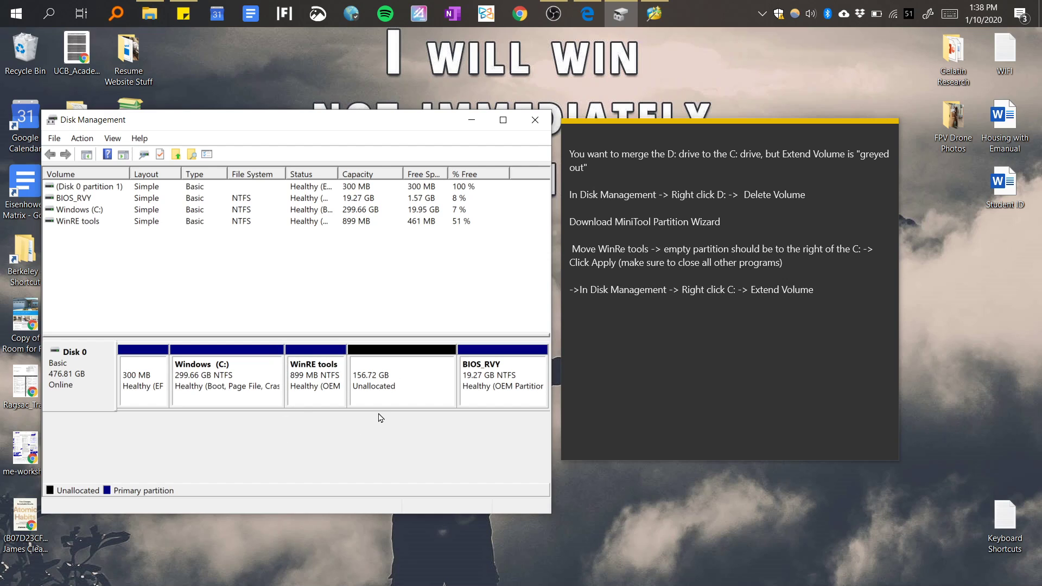
pyautogui.moveTo(241, 383)
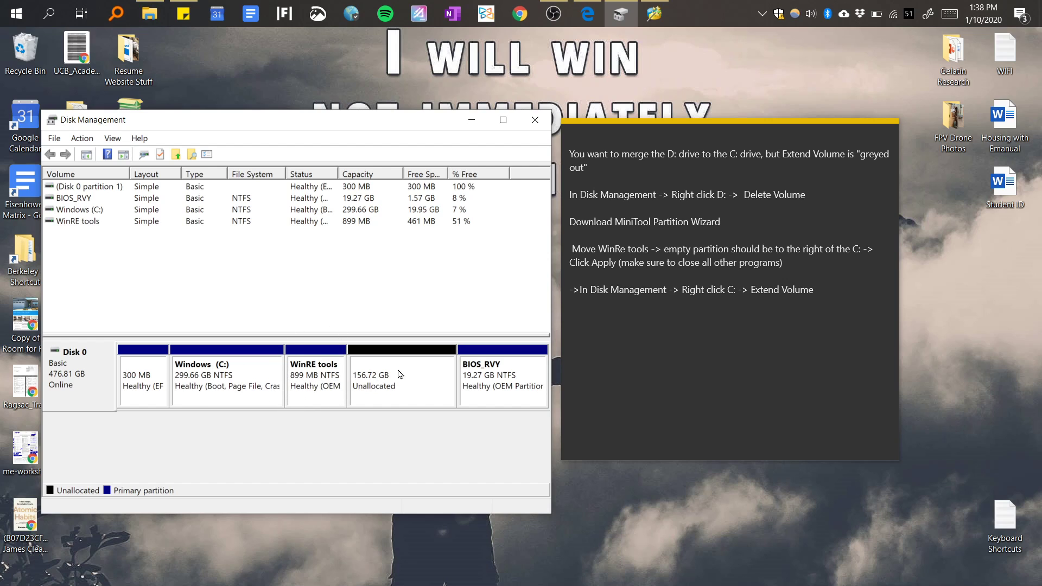
pyautogui.click(402, 379)
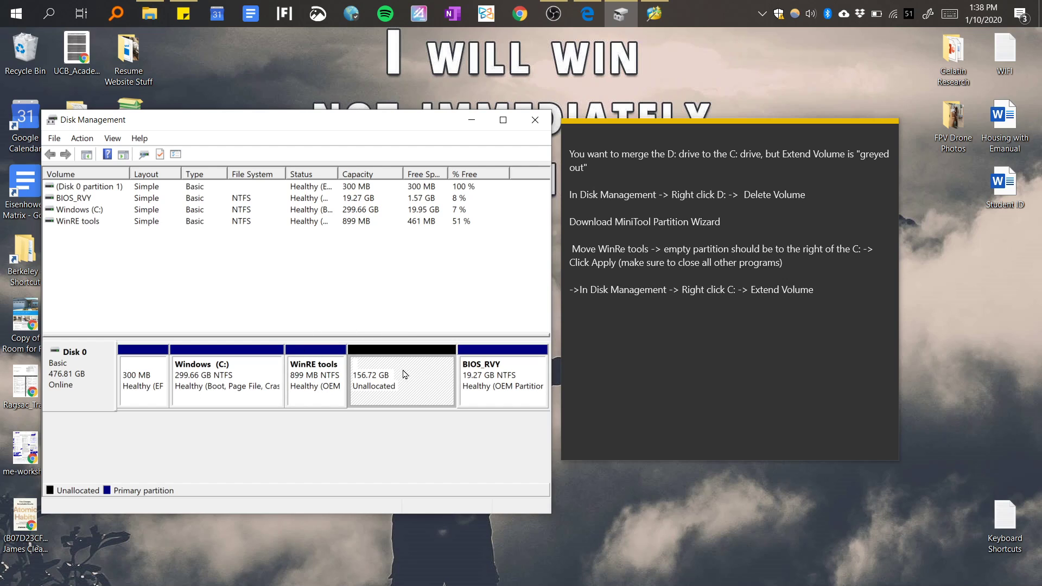
pyautogui.moveTo(424, 371)
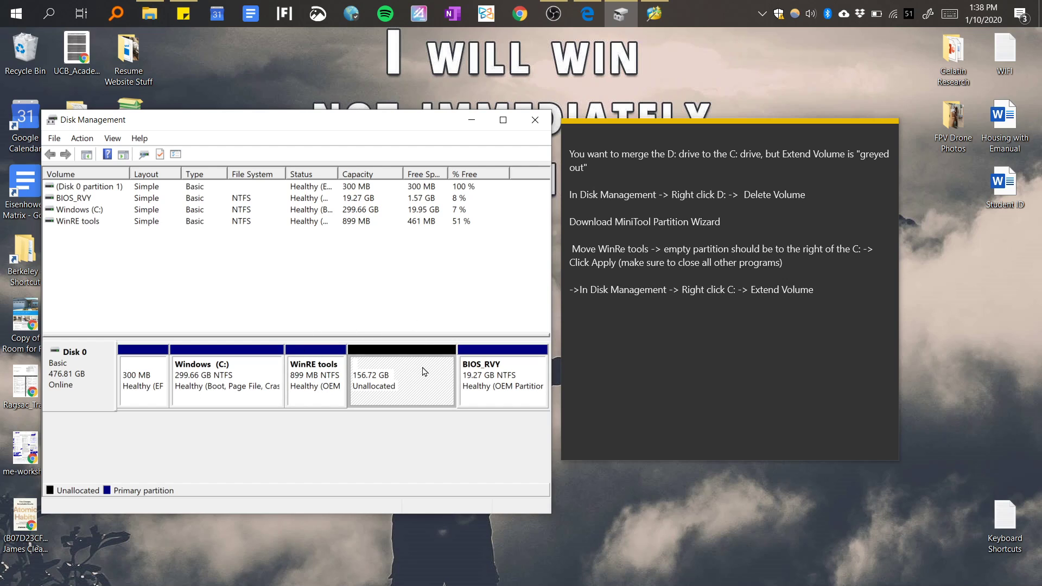
pyautogui.moveTo(414, 386)
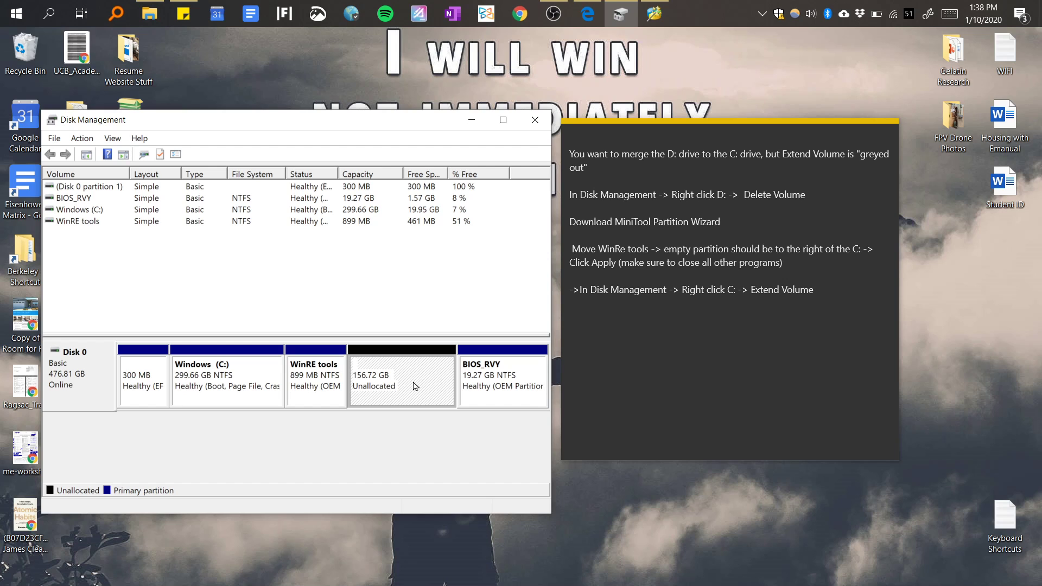
# Hide Disk Management and return to the MiniTool Partition Wizard search results in Edge.
pyautogui.click(534, 120)
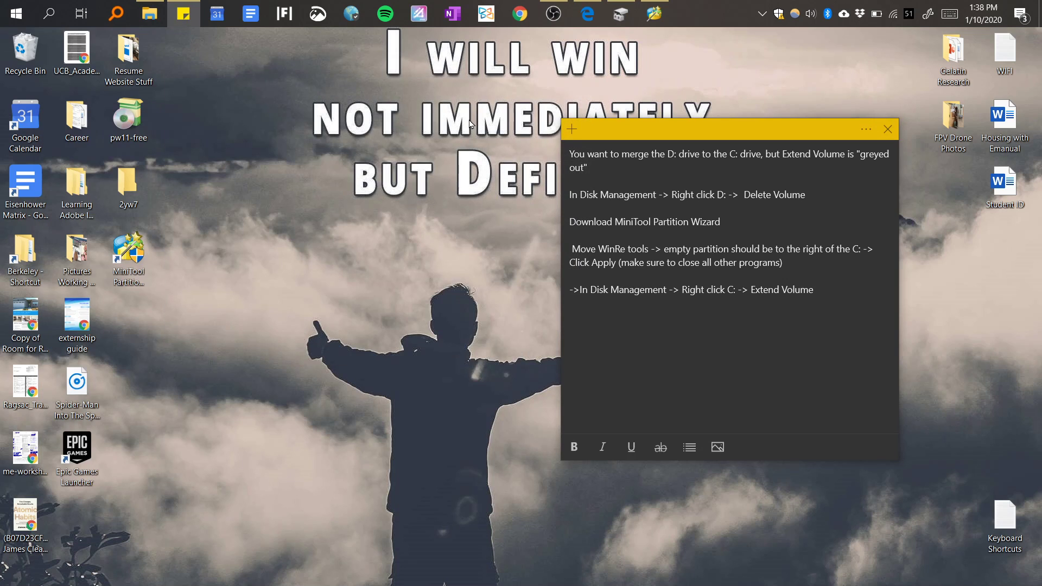
pyautogui.moveTo(432, 209)
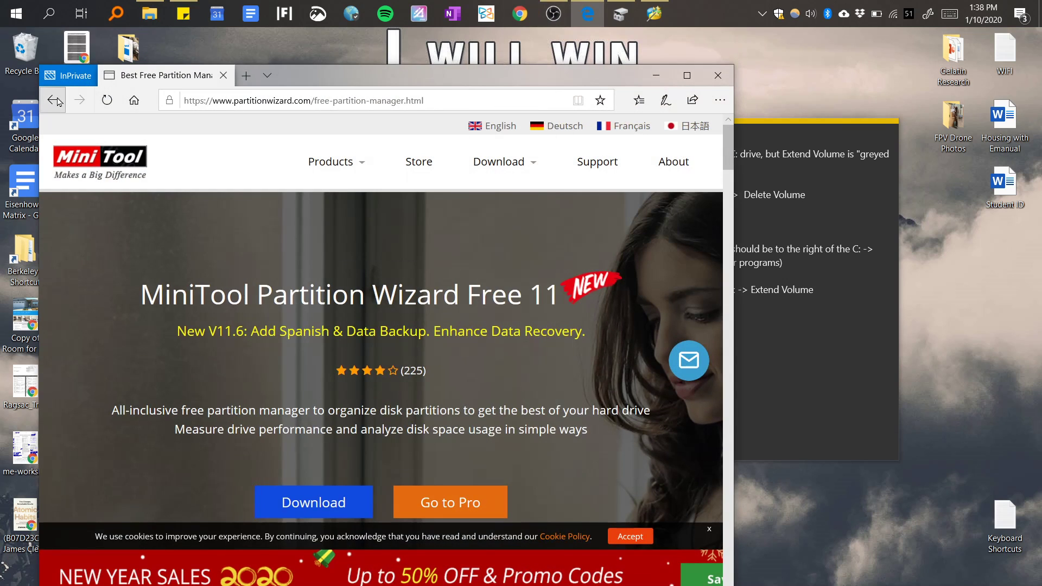
pyautogui.click(53, 100)
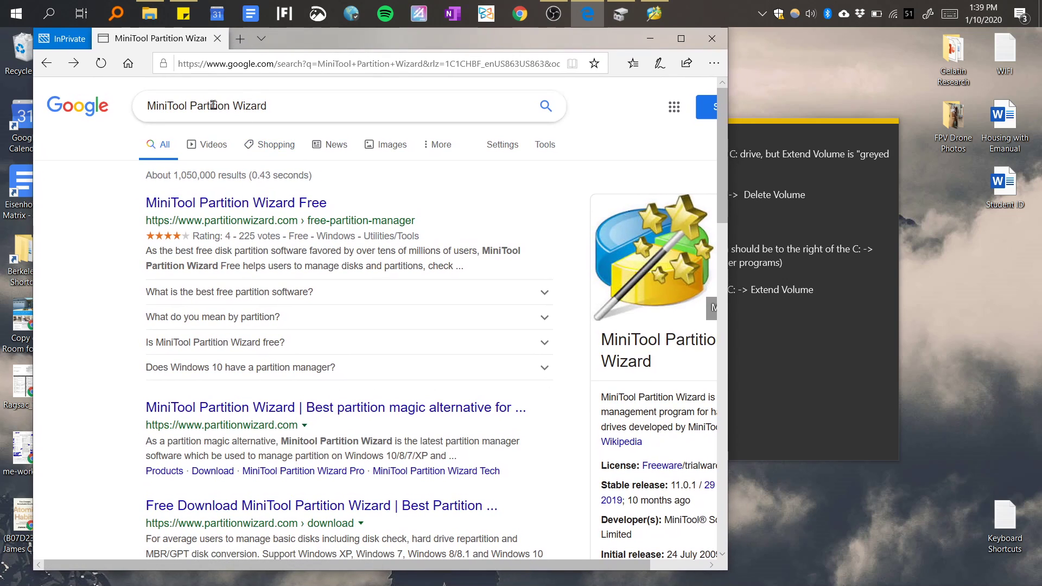
pyautogui.moveTo(235, 202)
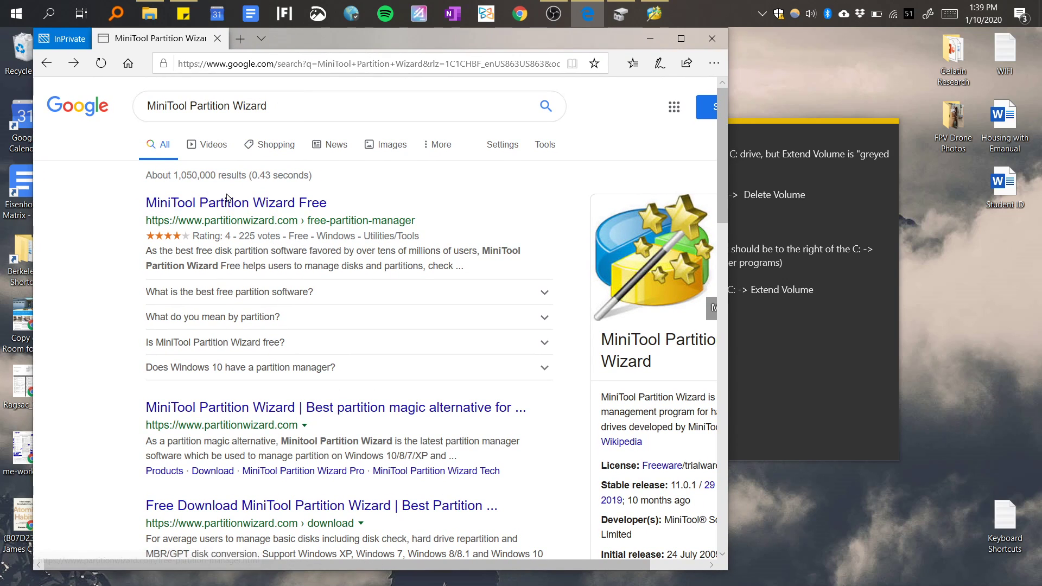
pyautogui.click(235, 203)
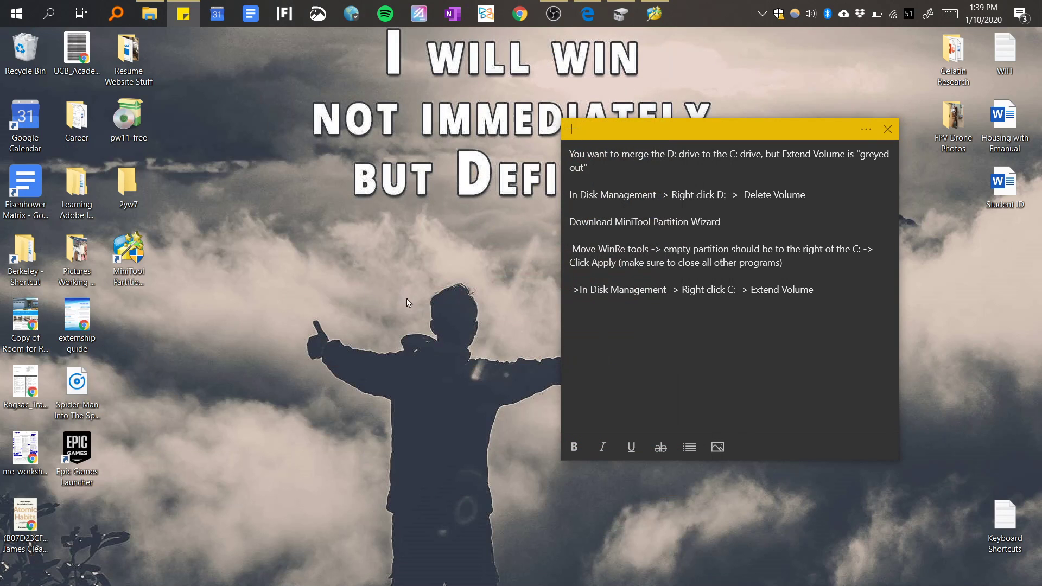
pyautogui.moveTo(433, 270)
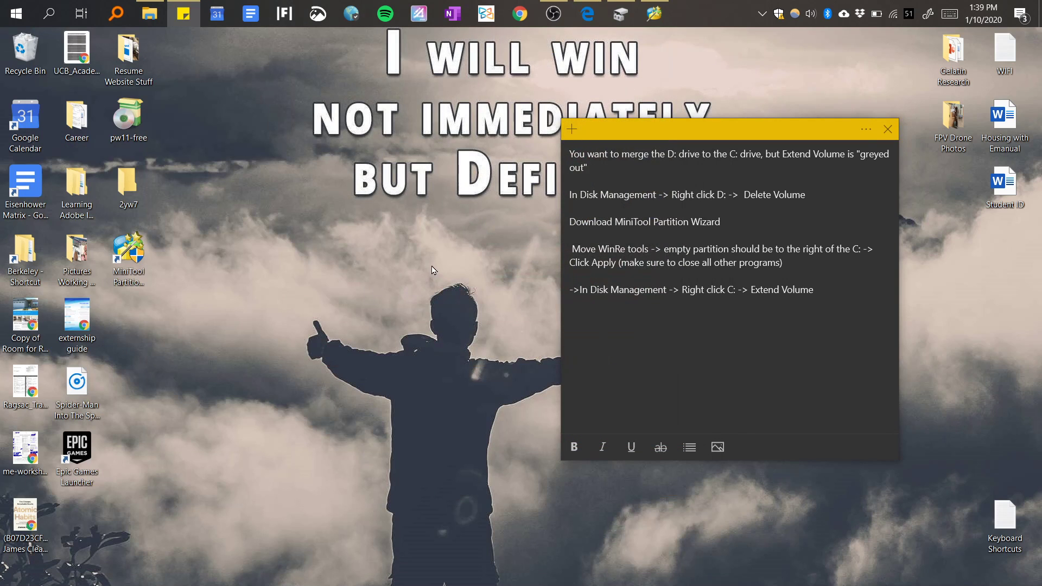
pyautogui.moveTo(222, 267)
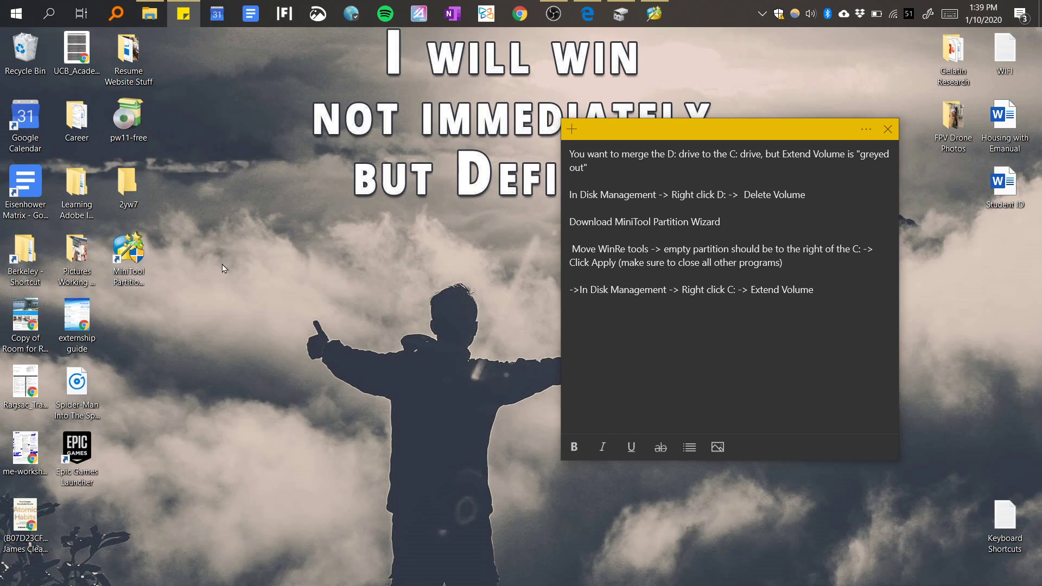
pyautogui.moveTo(15, 13)
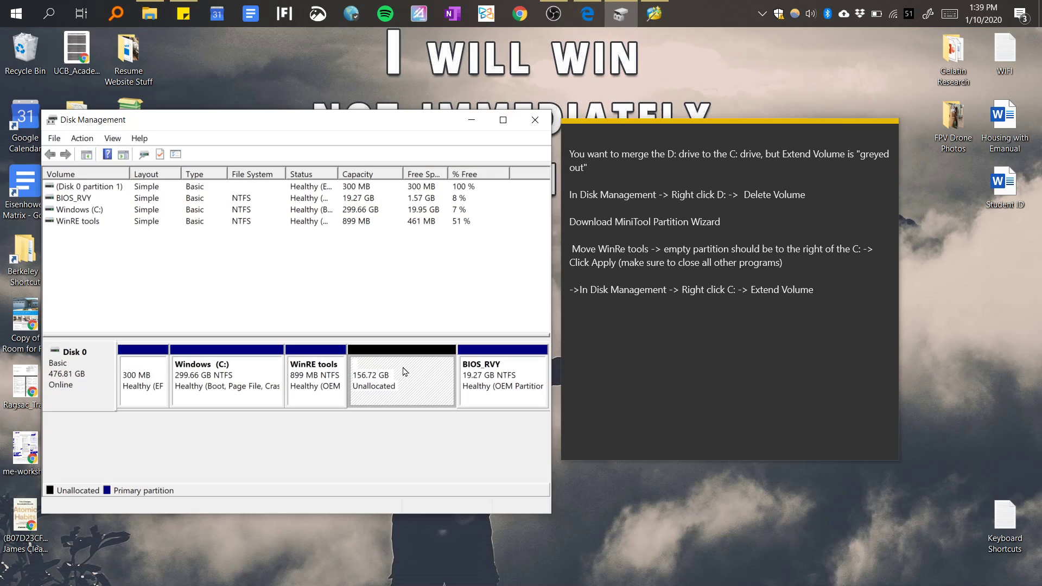
# Create a maximum-size 156.72 GB New Volume (D:) from the unallocated space, then delete it.
pyautogui.rightClick(402, 373)
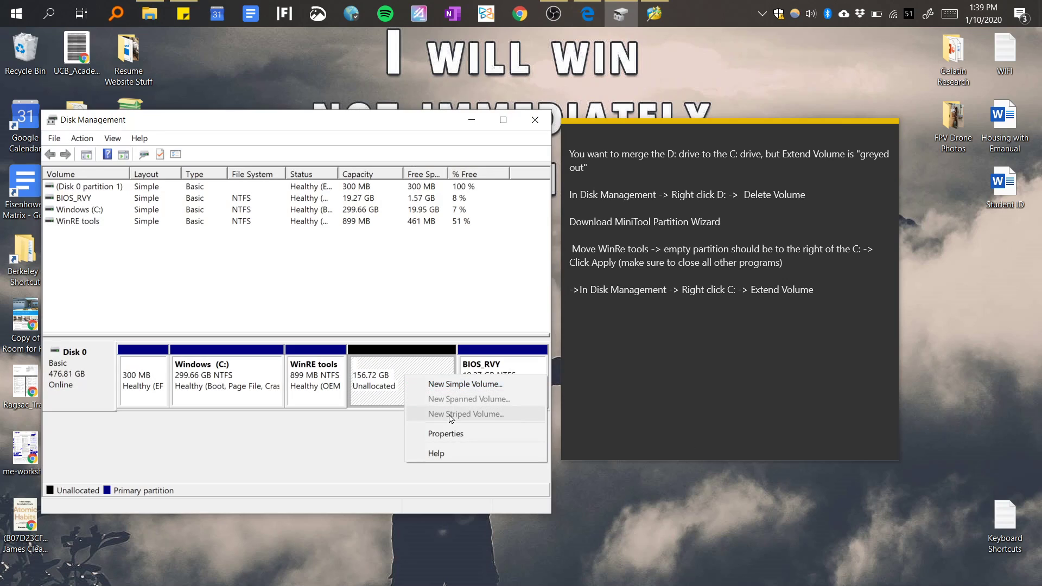
pyautogui.moveTo(459, 433)
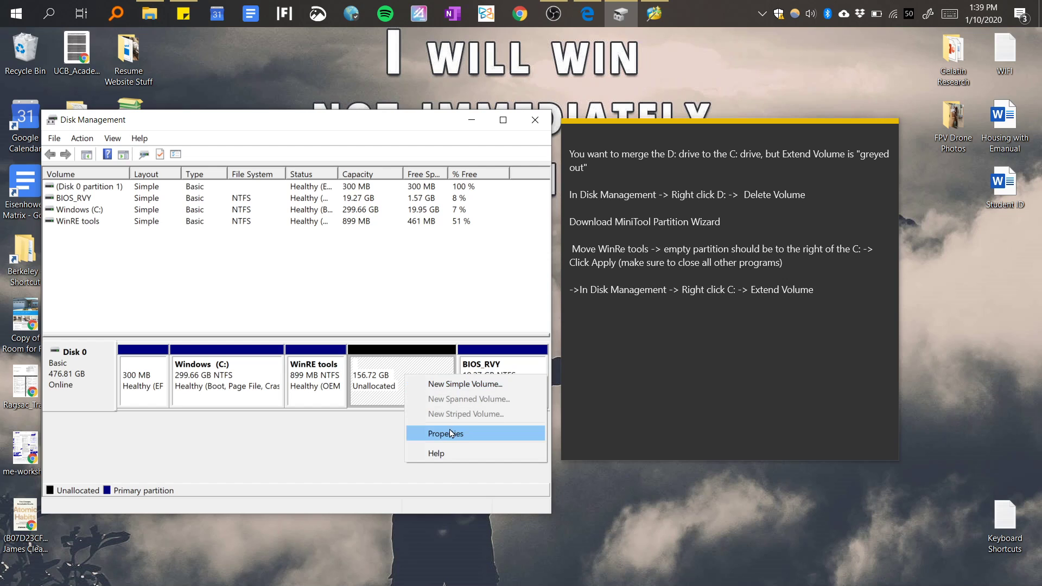
pyautogui.click(465, 384)
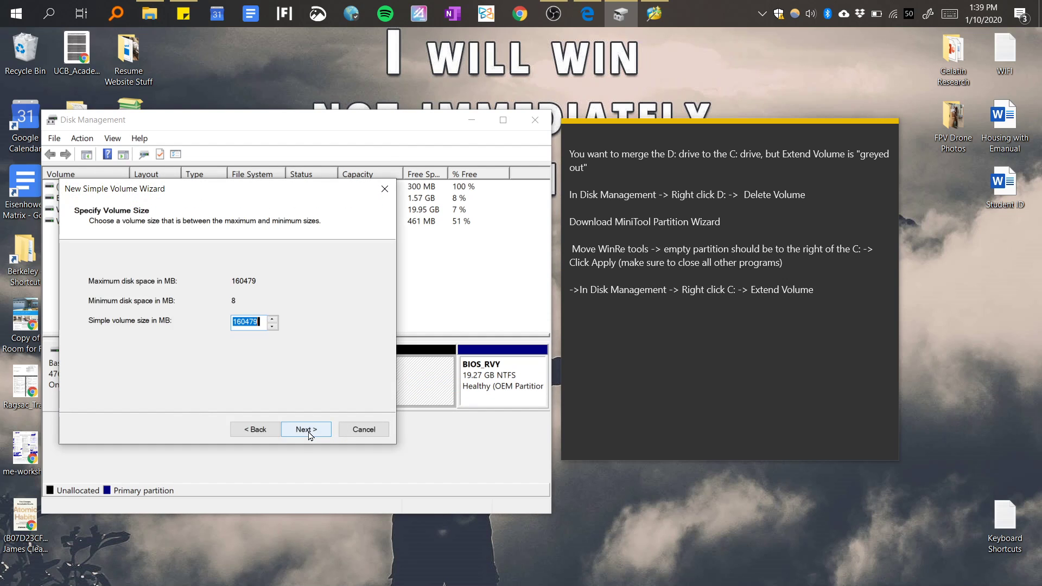
pyautogui.click(305, 430)
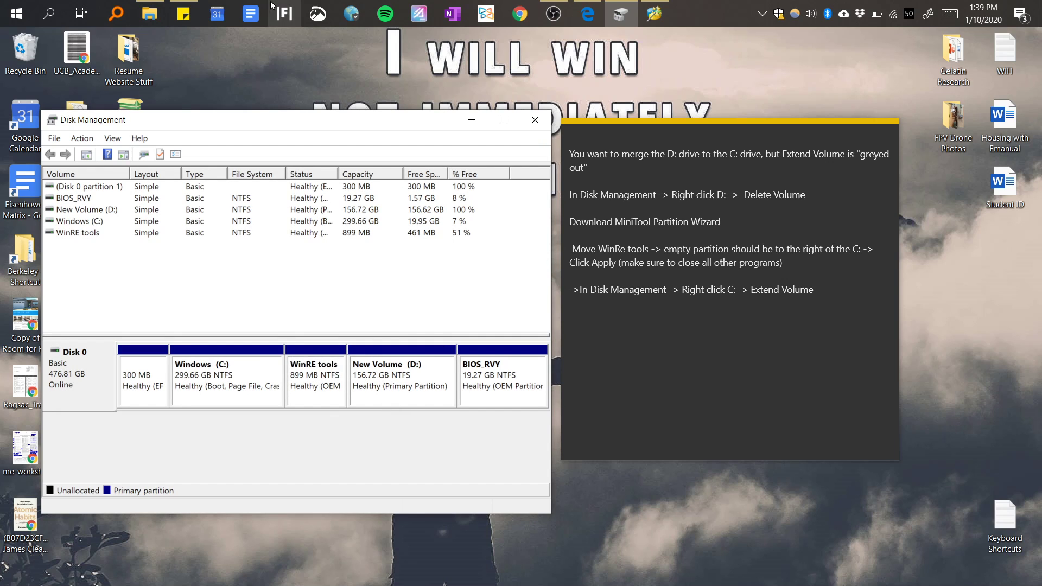
pyautogui.click(149, 13)
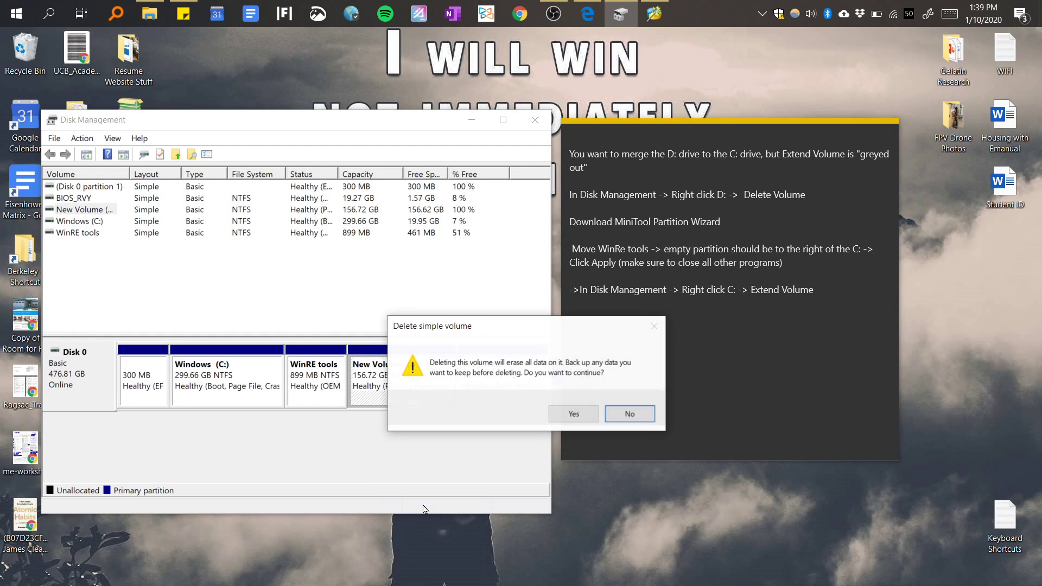
pyautogui.click(573, 414)
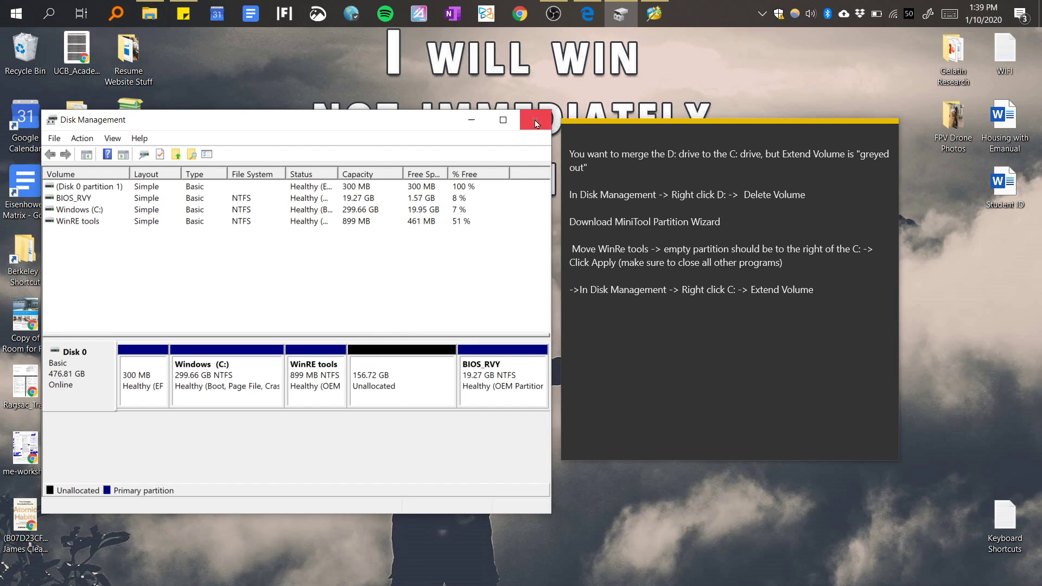
# Close Disk Management, launch MiniTool Partition Wizard, maximize and restore it, and select WinRE tools.
pyautogui.click(536, 121)
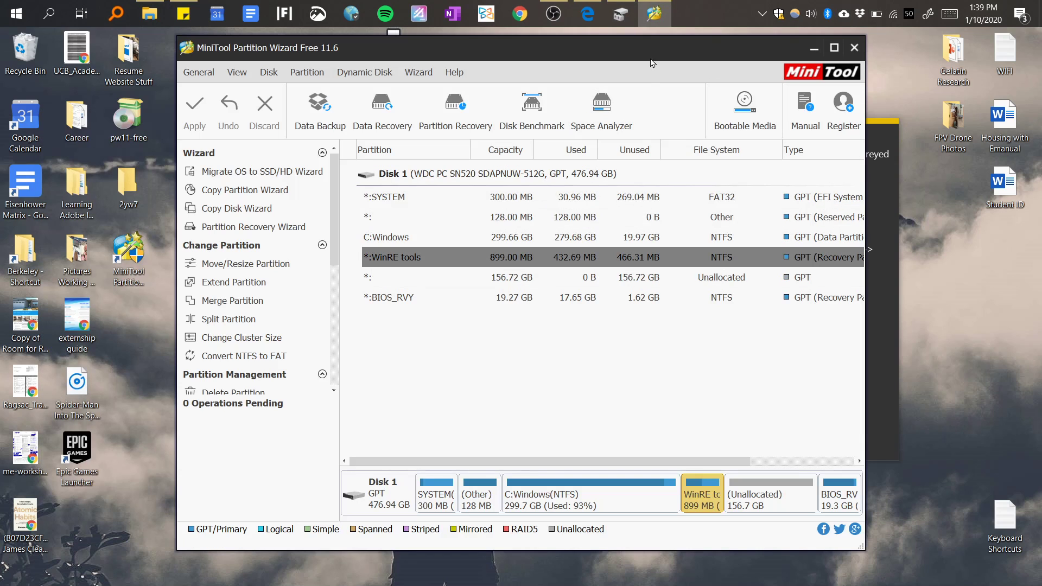
pyautogui.click(14, 13)
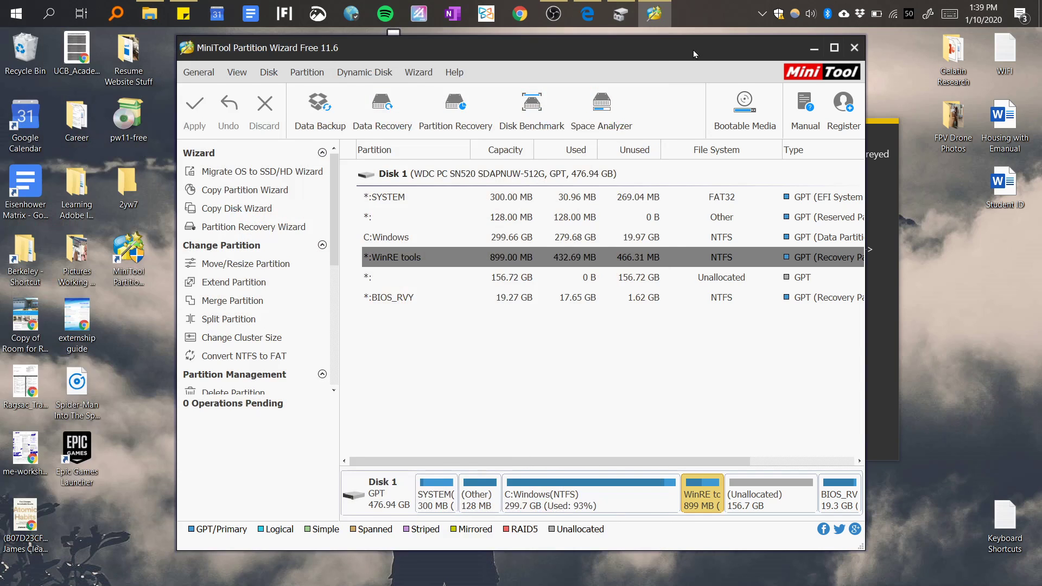
pyautogui.click(834, 47)
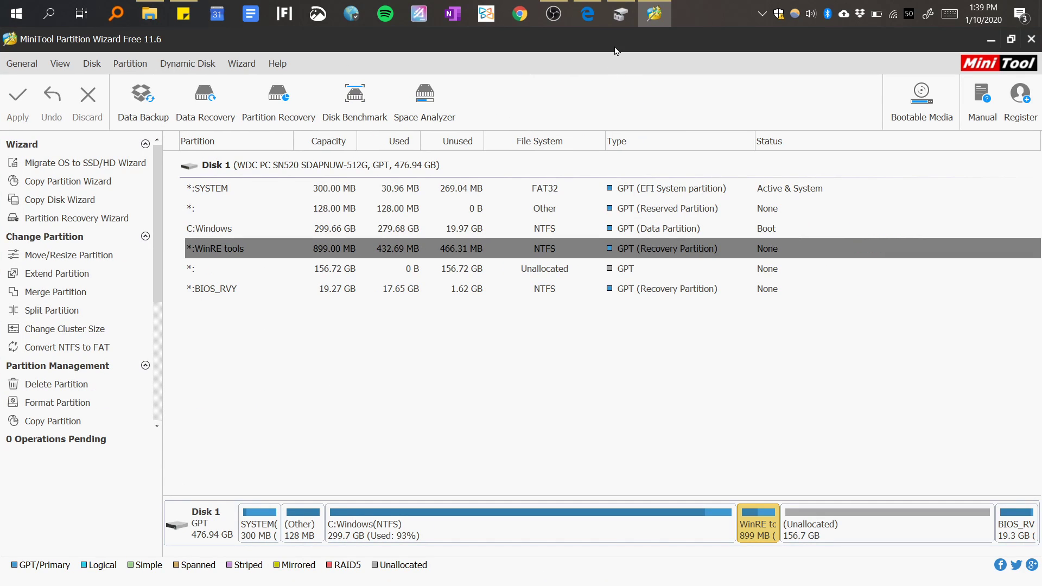
pyautogui.moveTo(992, 32)
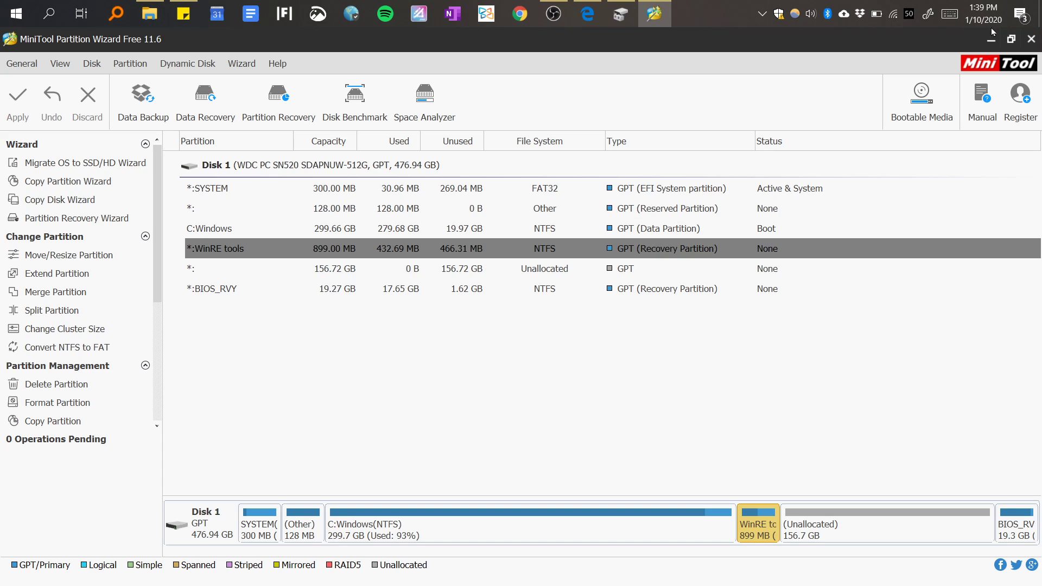
pyautogui.click(1009, 39)
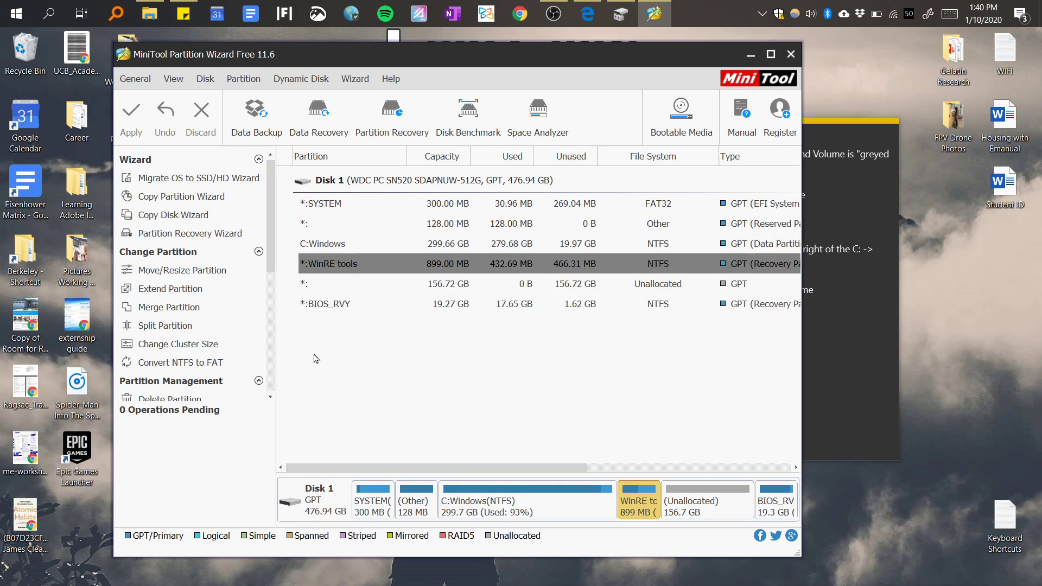
pyautogui.rightClick(329, 263)
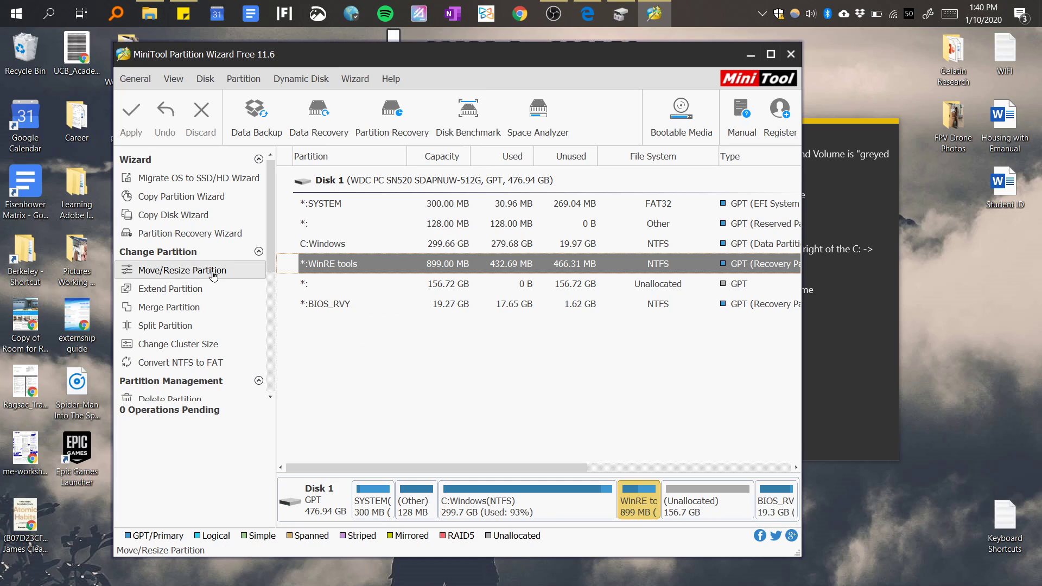
# Move WinRE tools to the far right so 156.72 GB unallocated space precedes it.
pyautogui.click(189, 270)
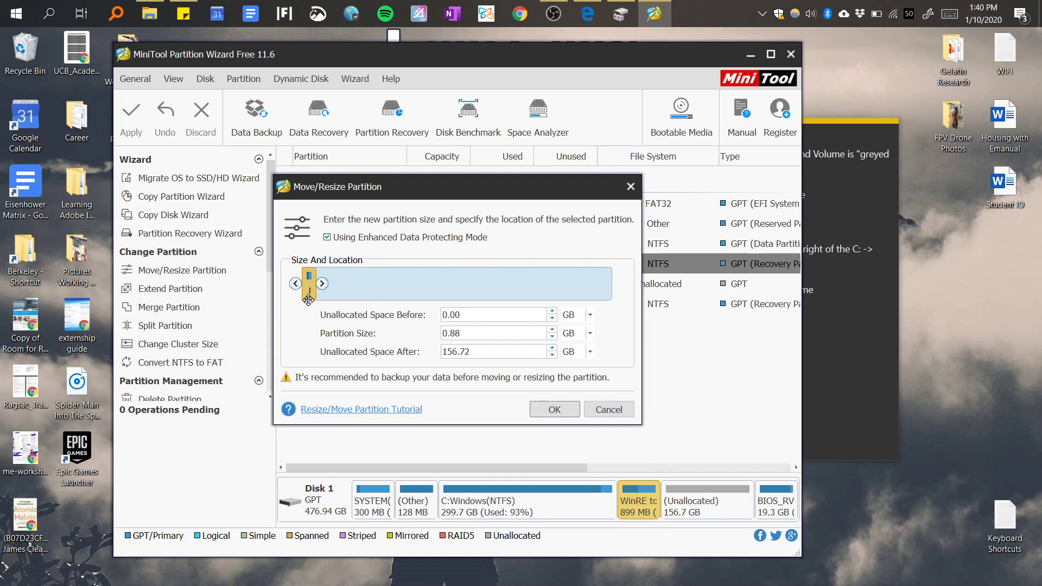
pyautogui.moveTo(308, 299)
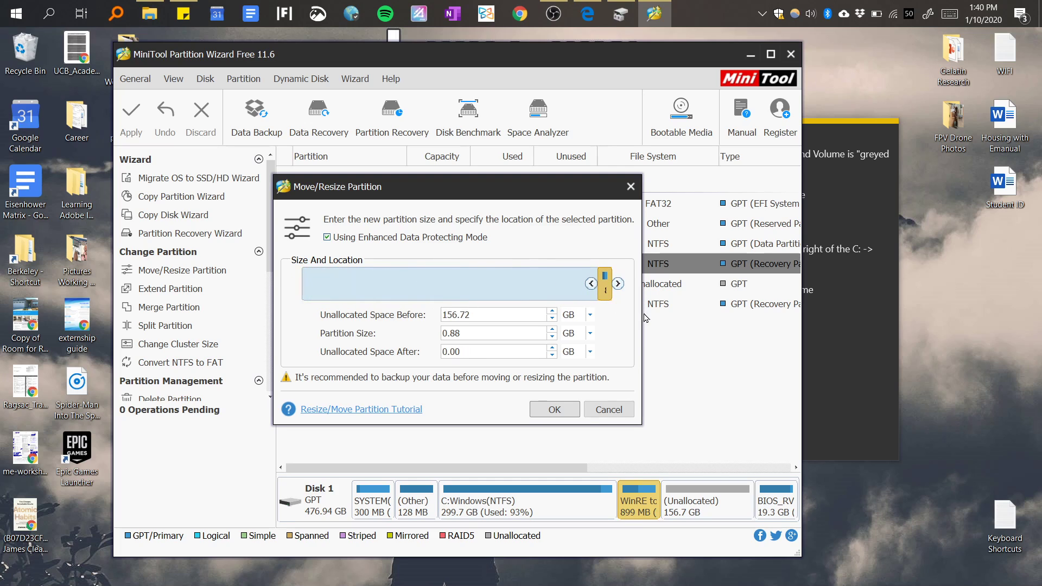
pyautogui.click(554, 409)
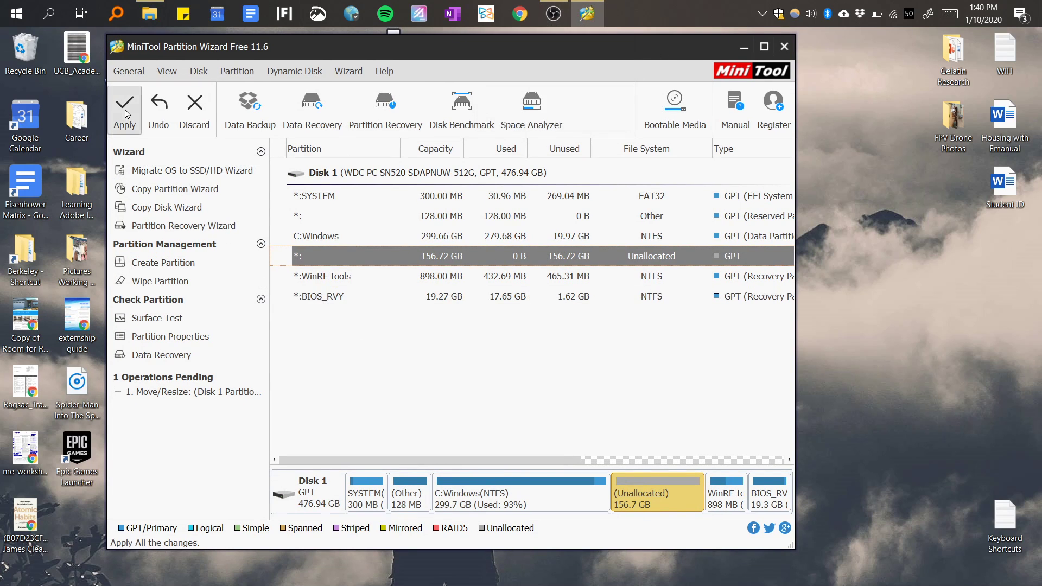
# Apply the pending WinRE tools move, confirming with Yes and dismissing the success message.
pyautogui.click(124, 108)
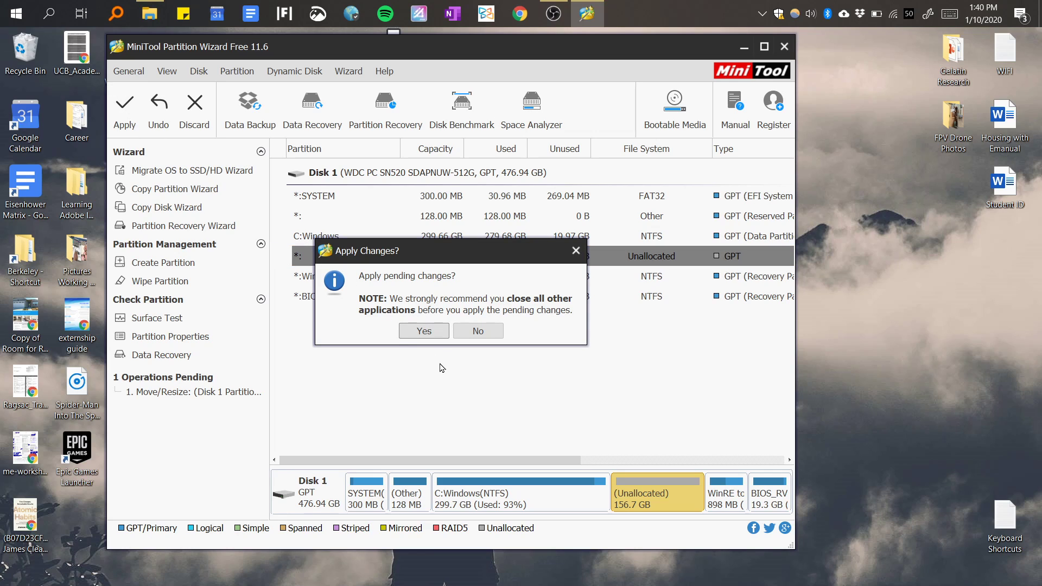
pyautogui.moveTo(424, 331)
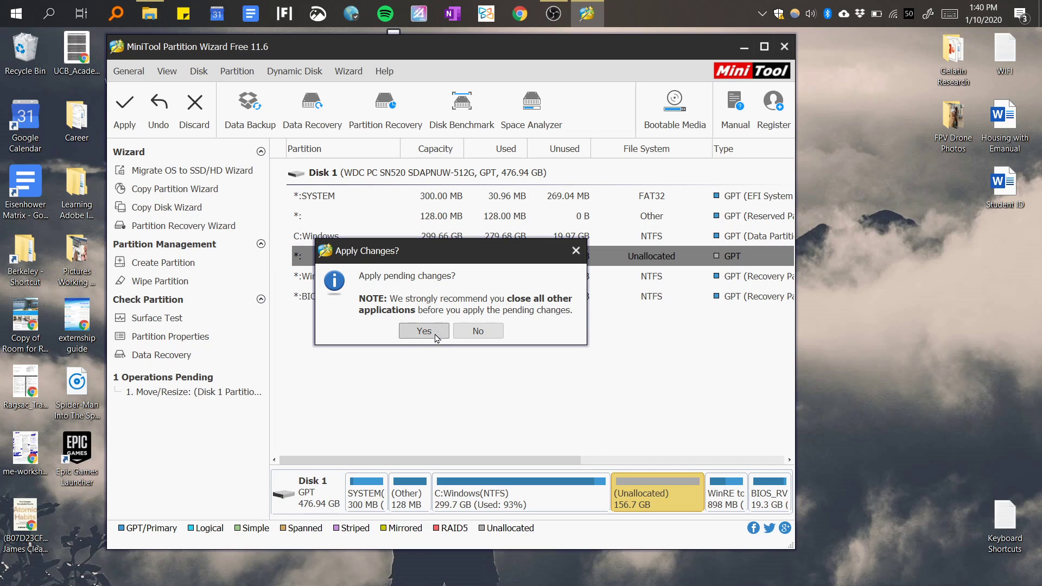
pyautogui.moveTo(432, 336)
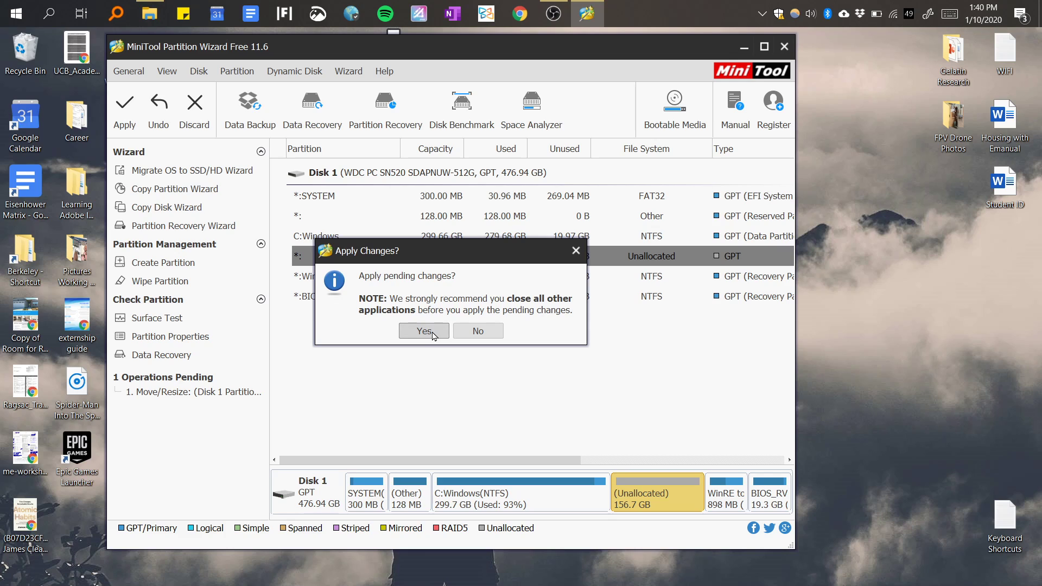
pyautogui.click(478, 331)
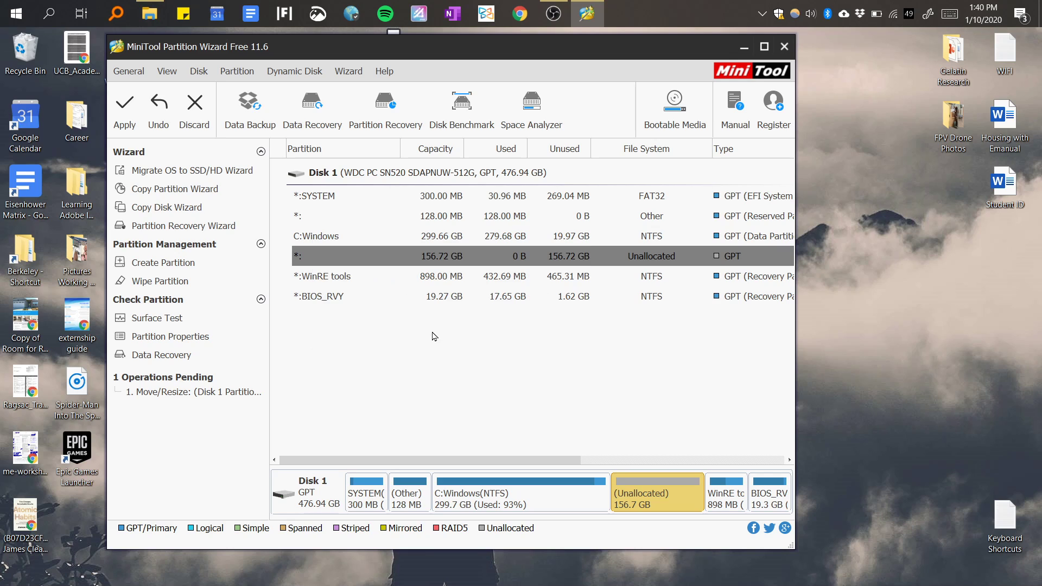
pyautogui.click(124, 109)
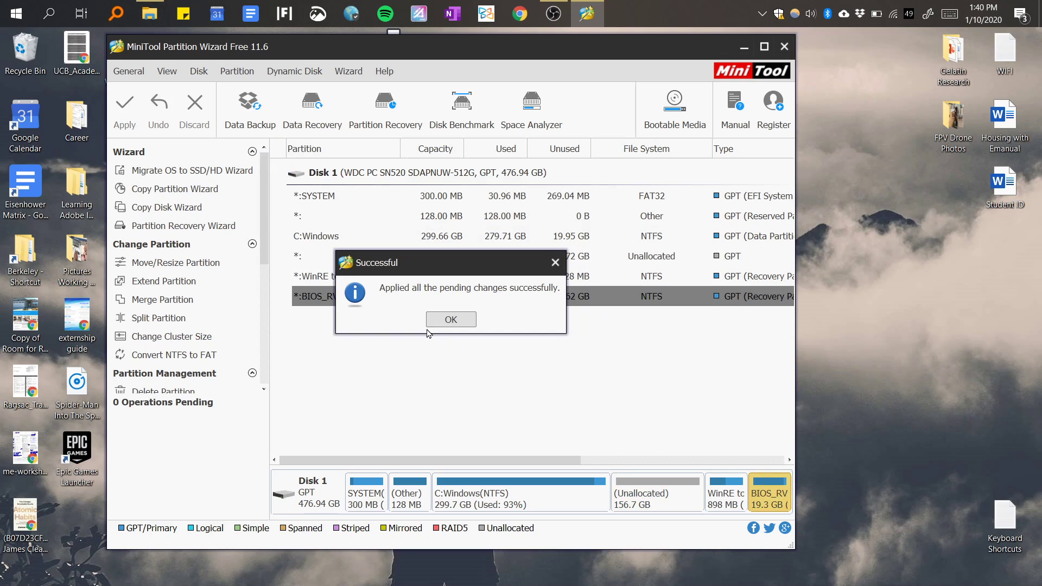
pyautogui.click(451, 319)
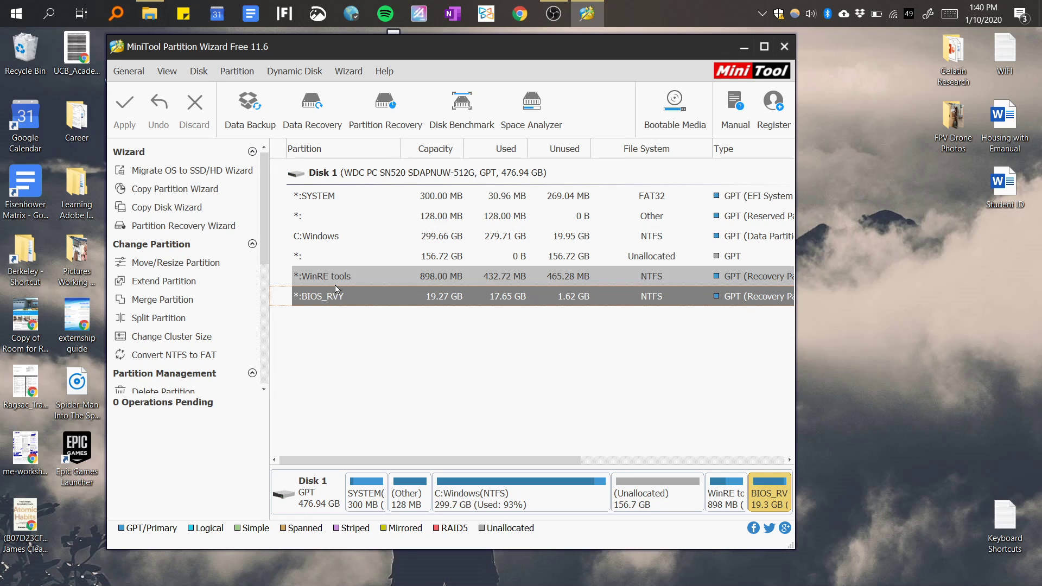
pyautogui.moveTo(338, 279)
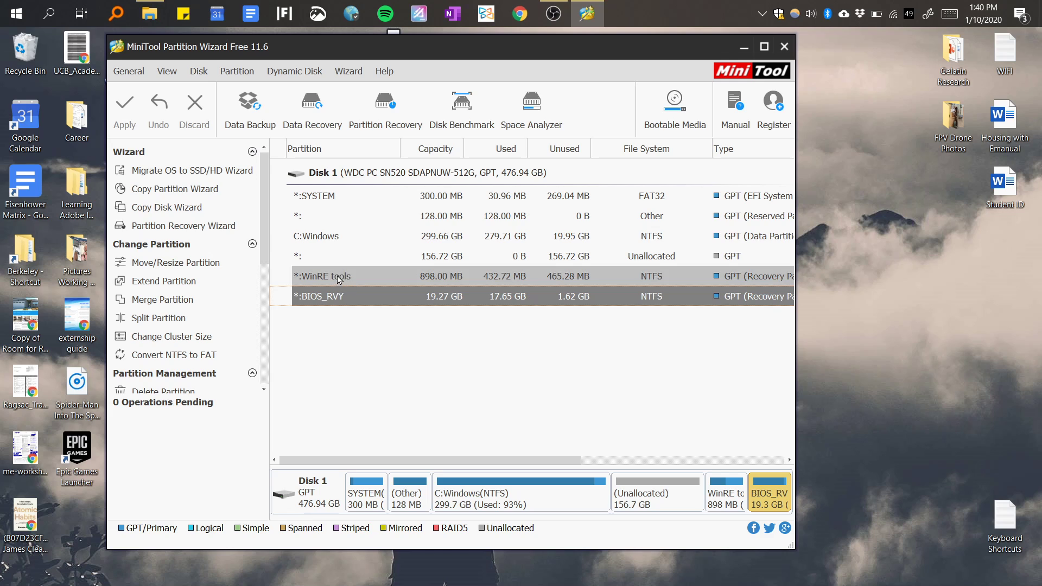
pyautogui.click(346, 256)
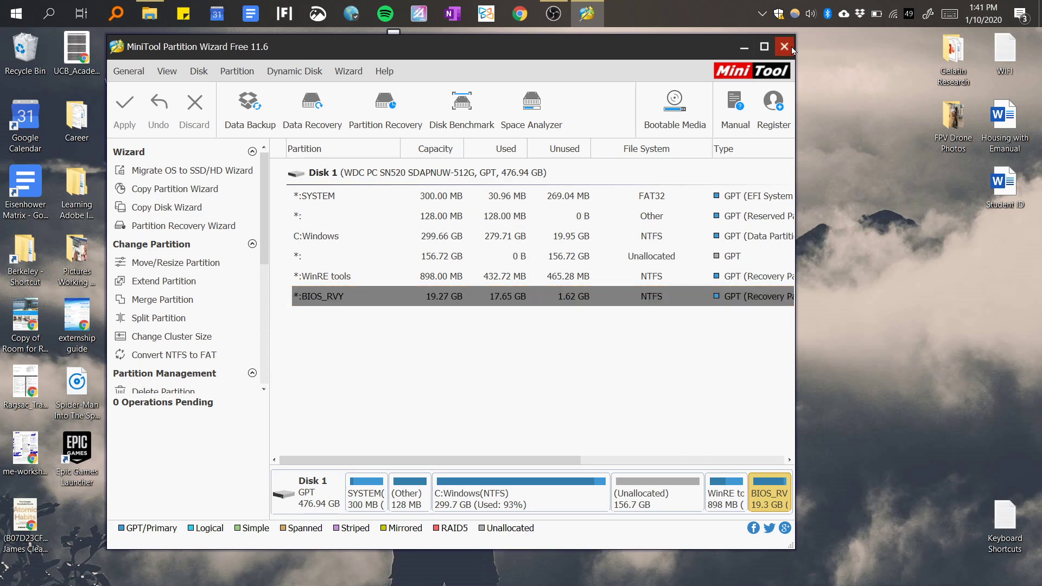
# Close MiniTool and launch Disk Management by searching 'disk'.
pyautogui.click(784, 47)
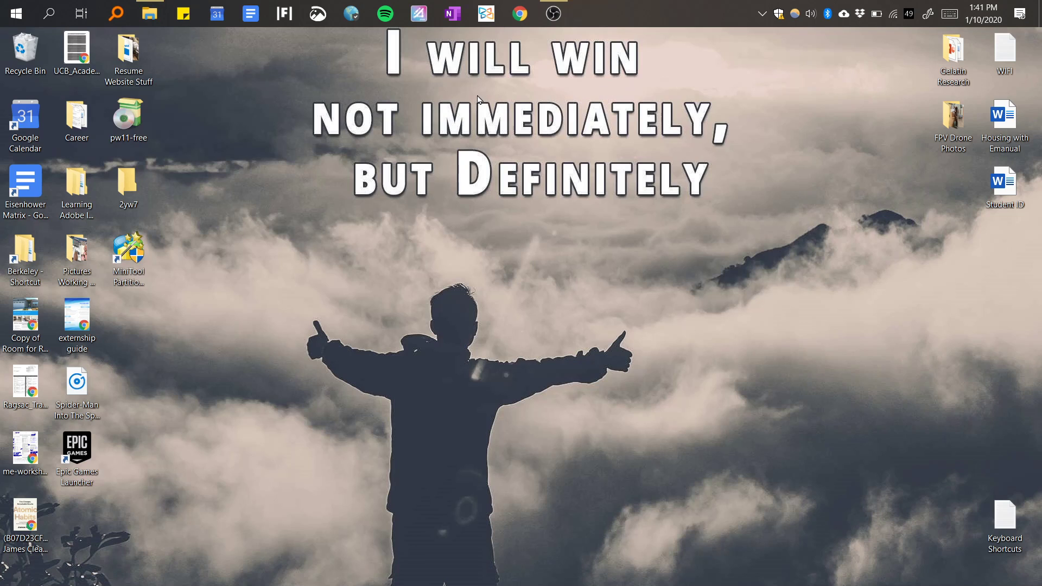
pyautogui.moveTo(444, 69)
pyautogui.write('d')
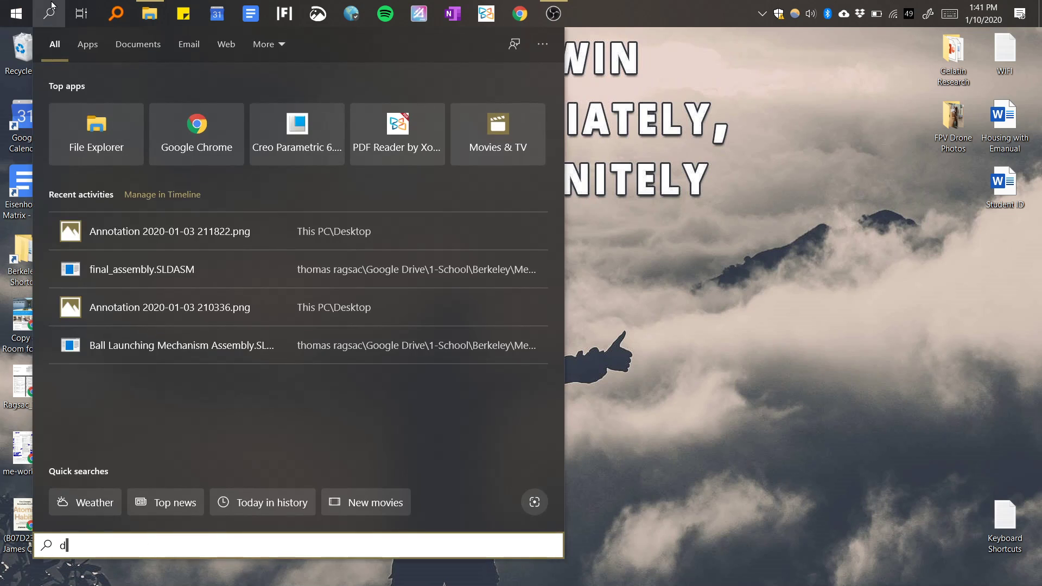
pyautogui.write('isk')
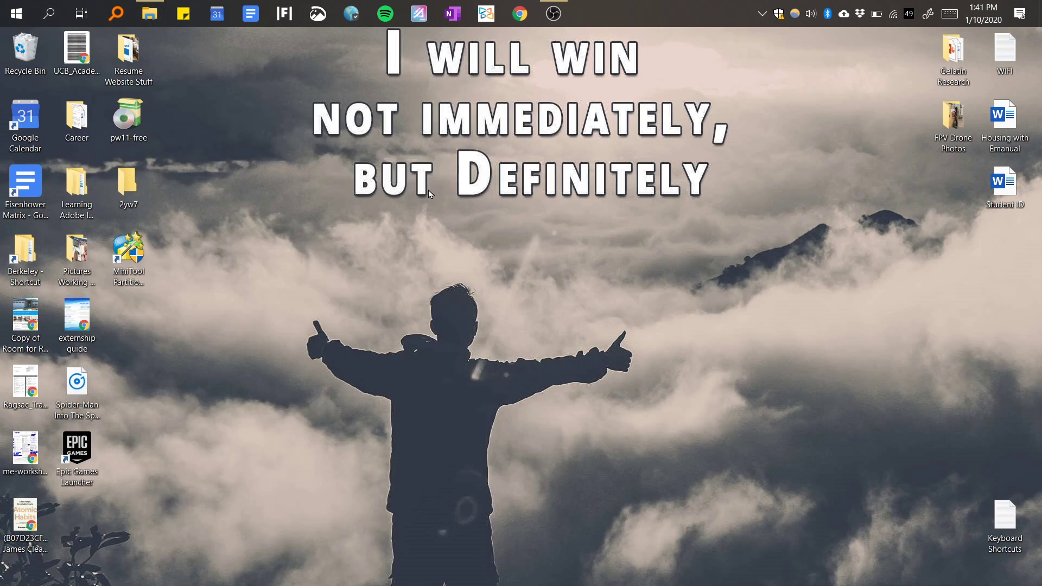
pyautogui.click(587, 13)
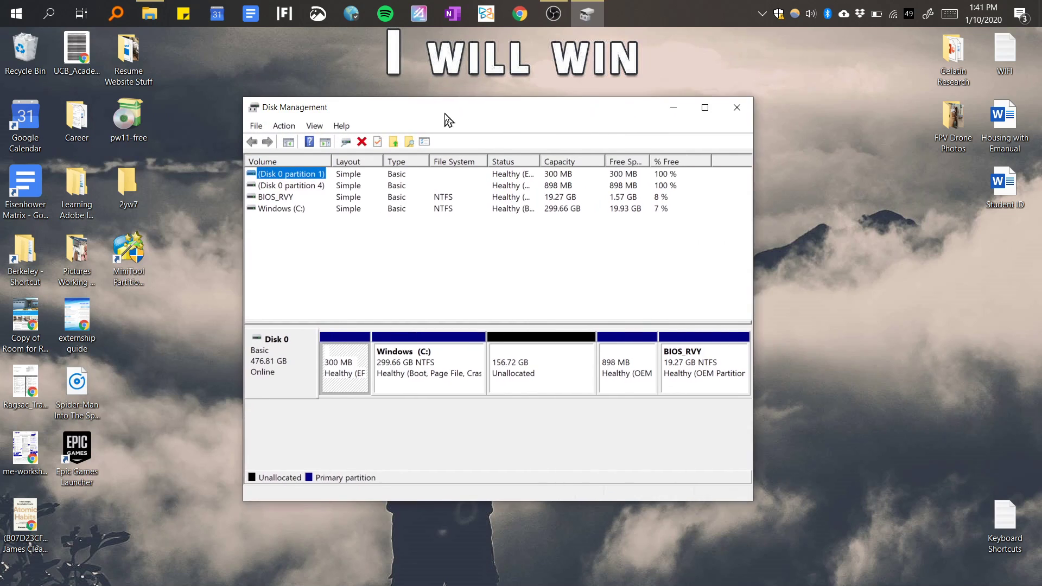
pyautogui.rightClick(429, 366)
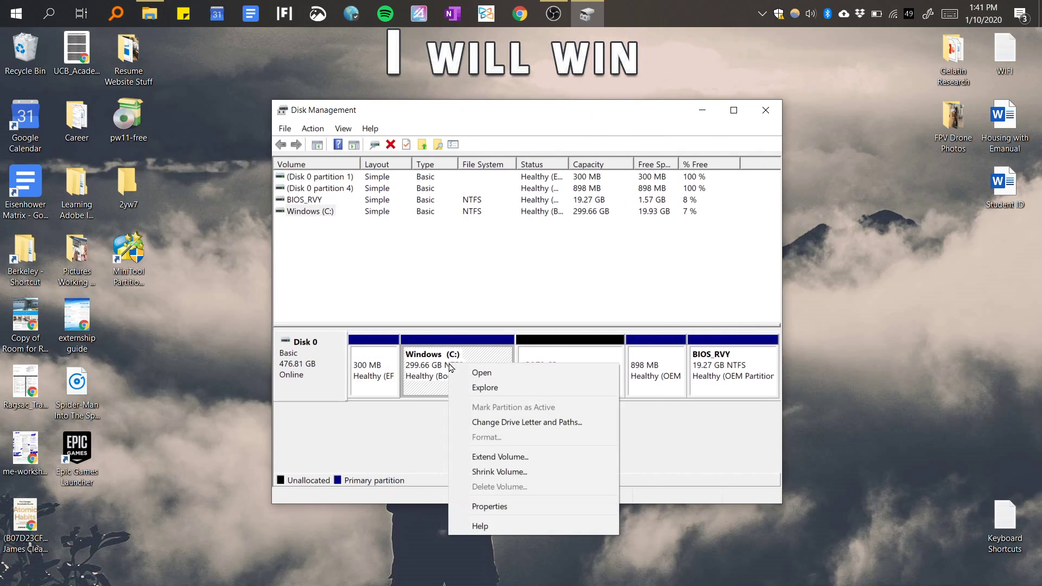
pyautogui.moveTo(518, 461)
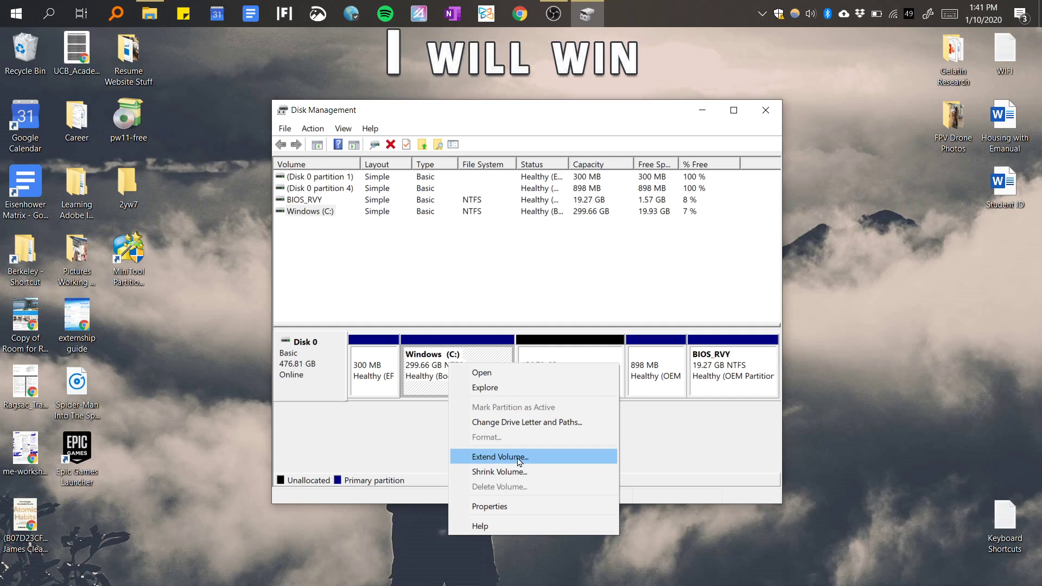
pyautogui.moveTo(545, 459)
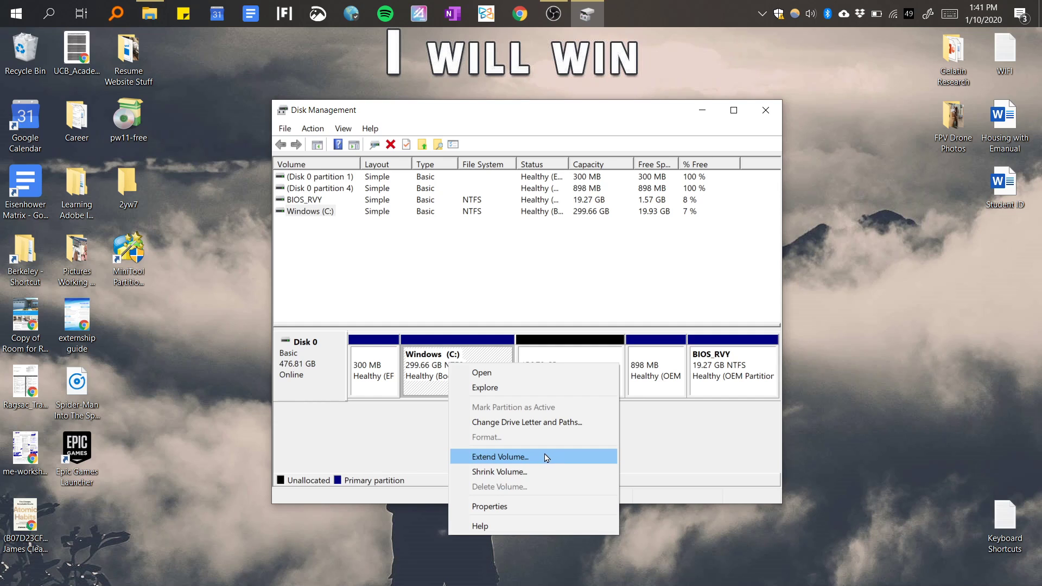
pyautogui.click(500, 457)
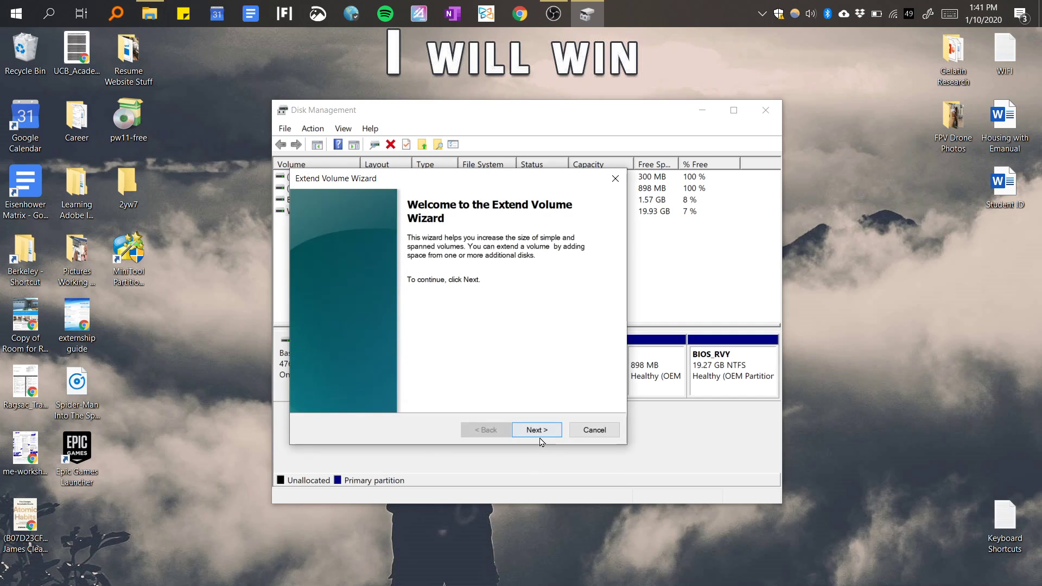
pyautogui.click(536, 430)
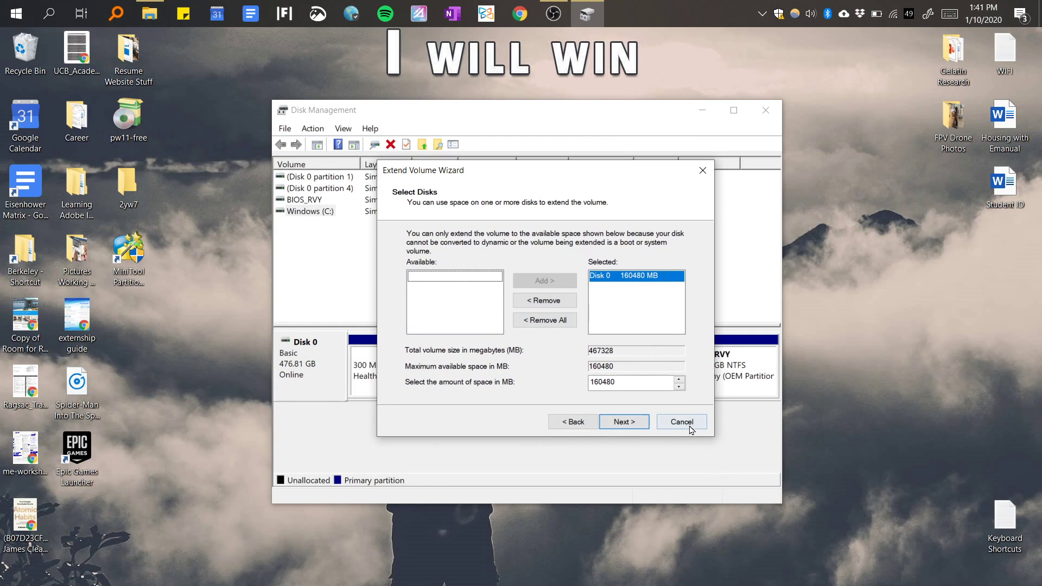
pyautogui.click(681, 421)
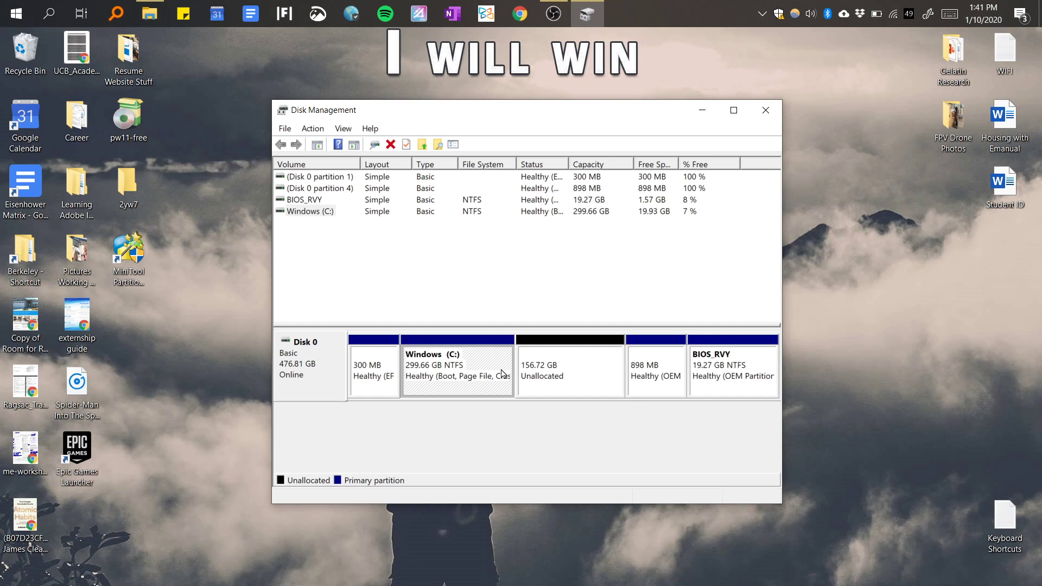
pyautogui.moveTo(552, 13)
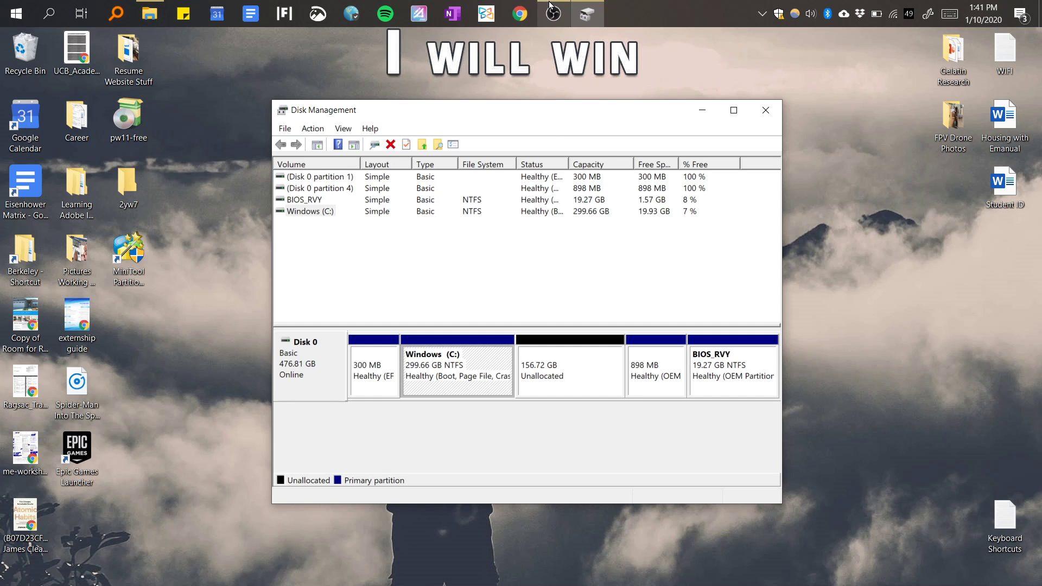